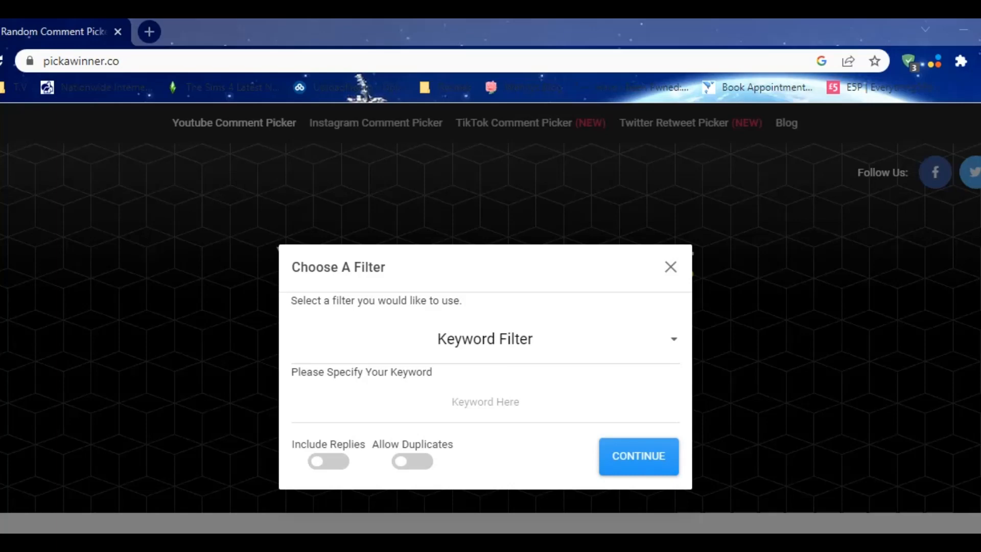
Enter 'Variegated' as the filter keyword via the on-screen keyboard's word suggestion
left_click(484, 401)
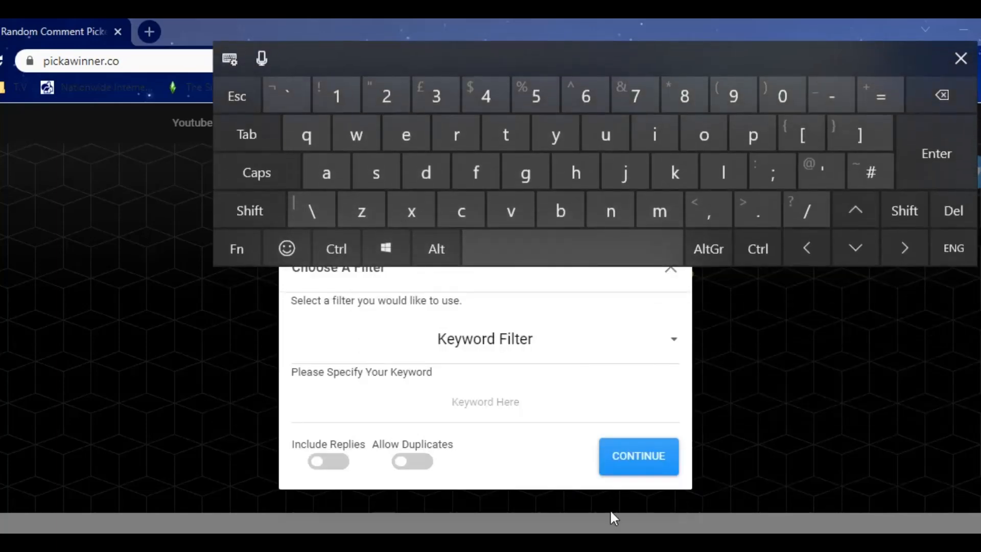
left_click(485, 401)
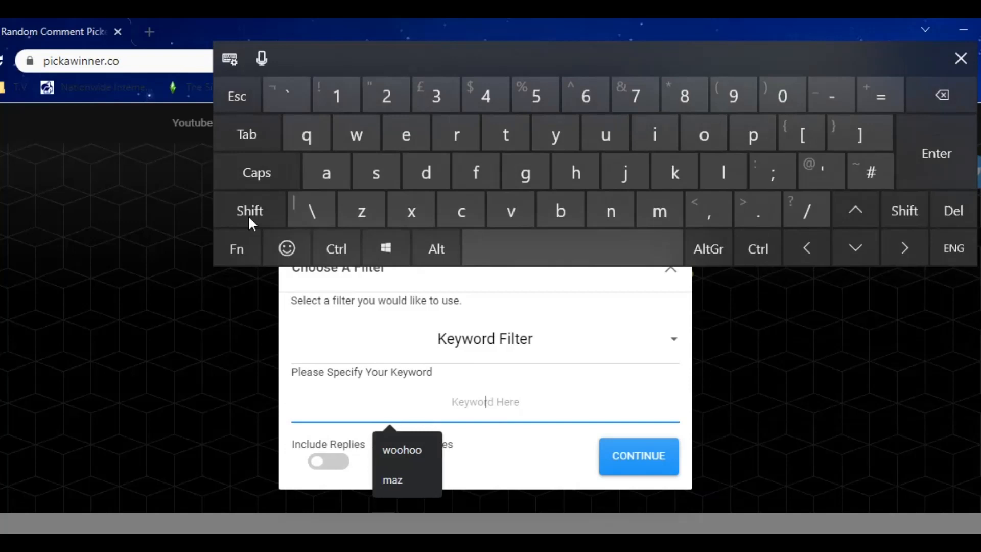
left_click(510, 210)
type("Varie")
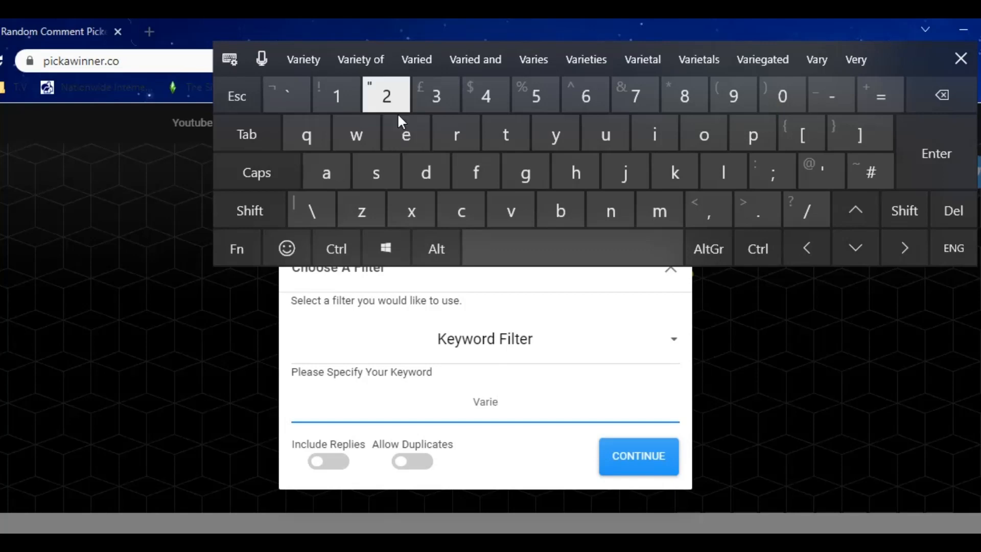
left_click(761, 60)
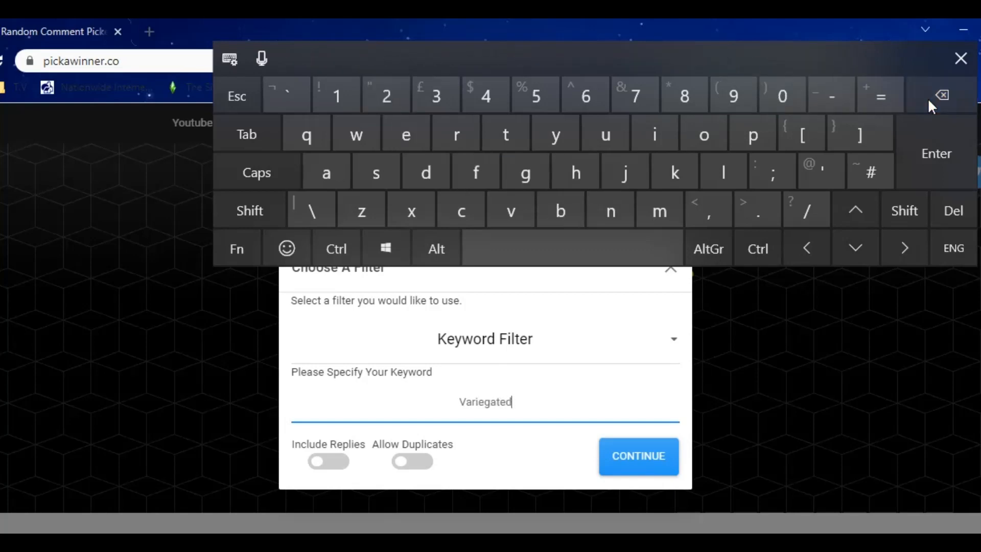
left_click(941, 95)
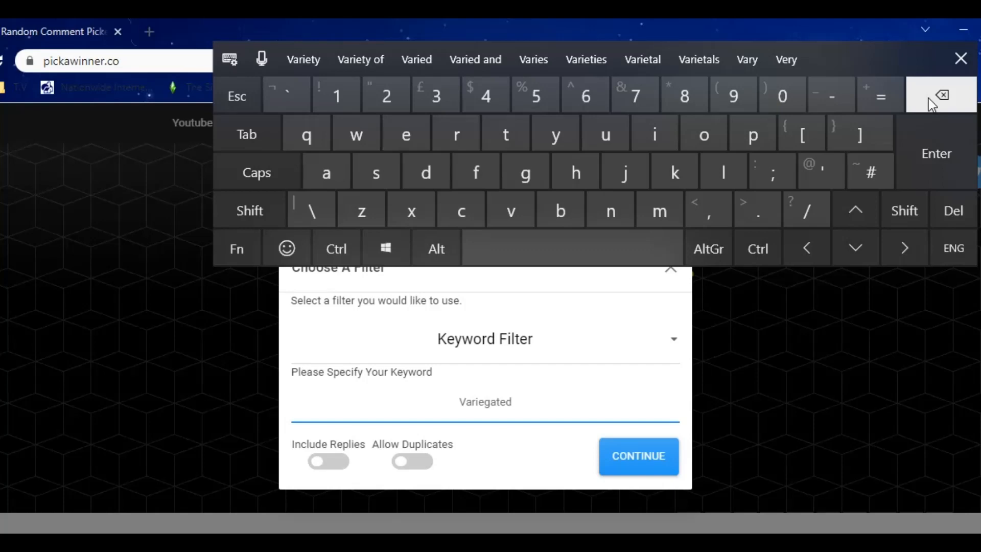
Dismiss the Windows on-screen keyboard, keeping 'Variegated' in the filter
left_click(485, 401)
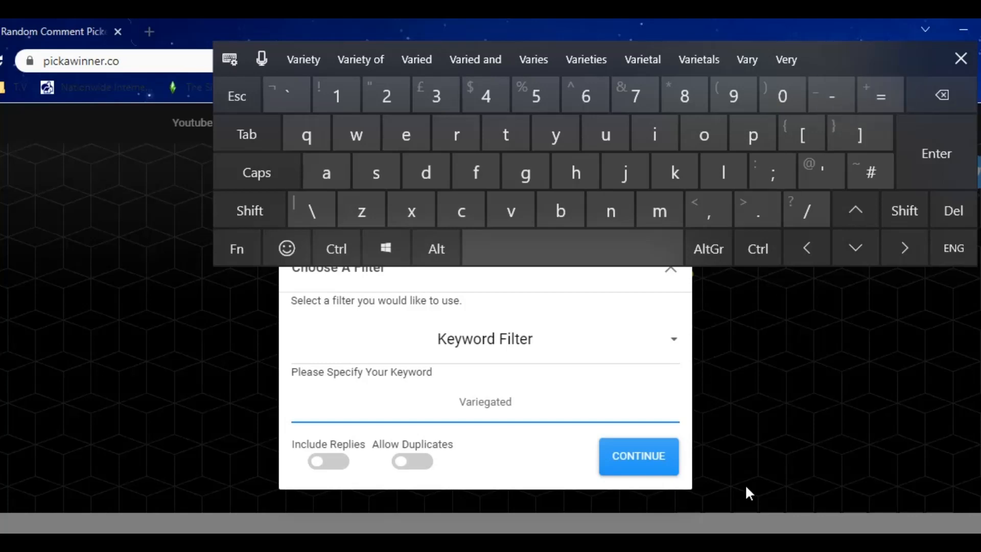
mouse_move(518, 379)
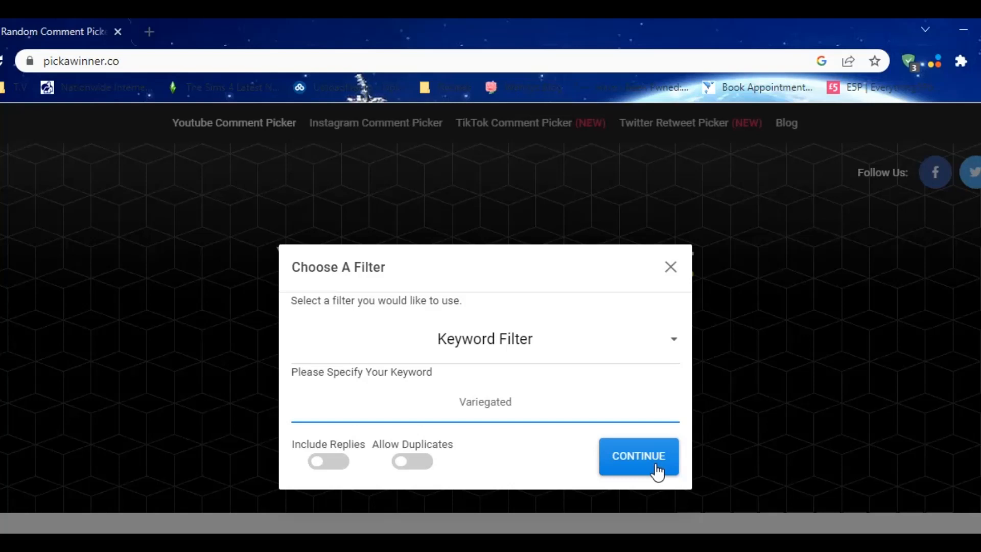
Continue with the Variegated keyword filter, loading 38 matching comments
left_click(485, 402)
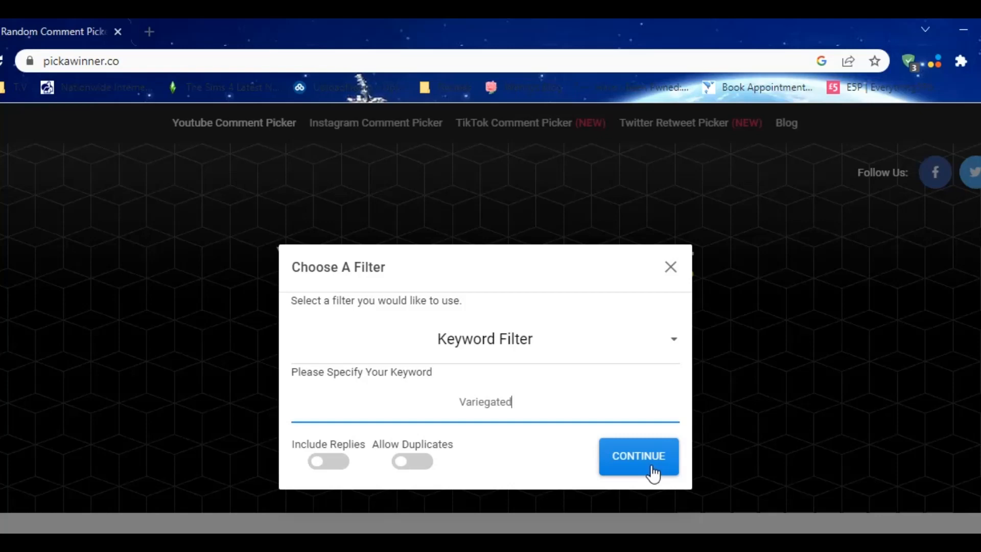
left_click(638, 456)
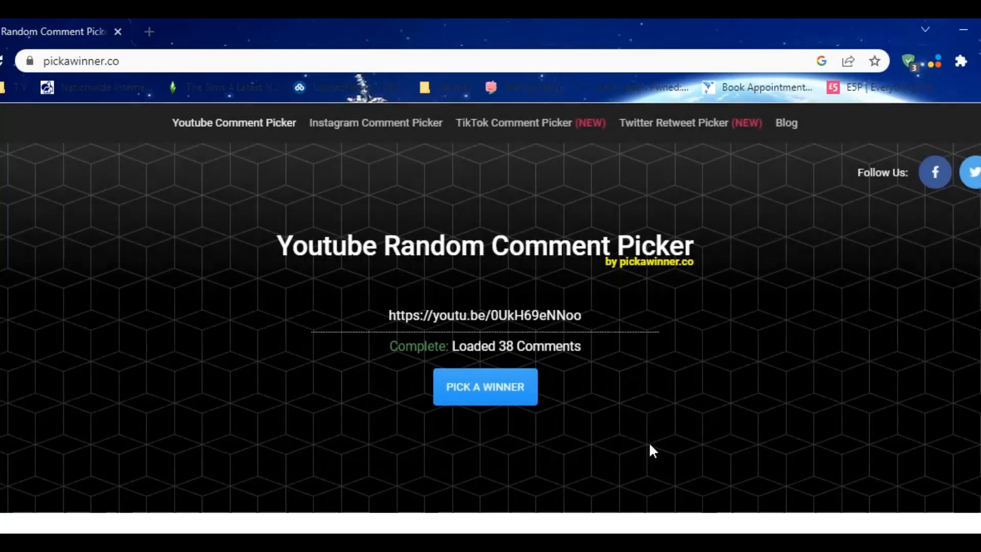
mouse_move(485, 394)
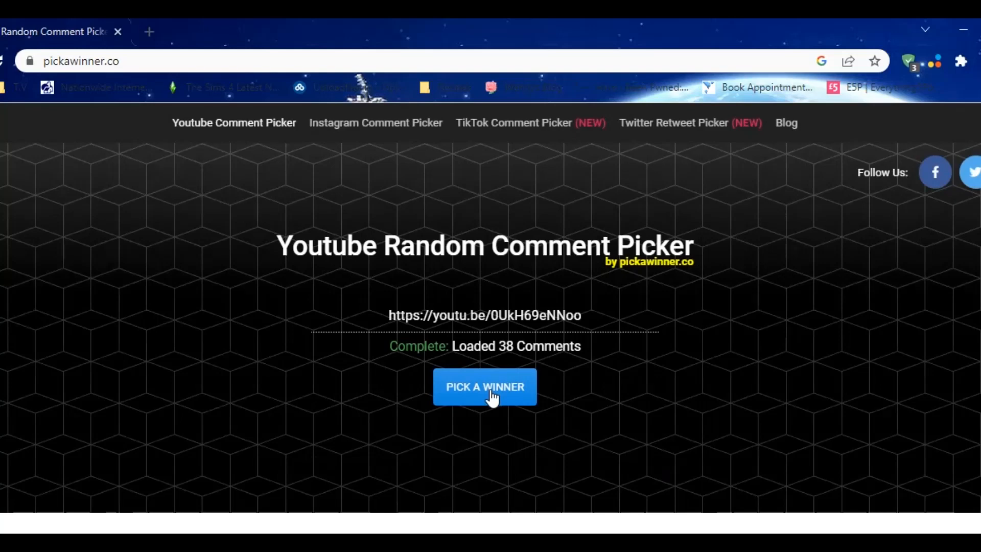
left_click(485, 387)
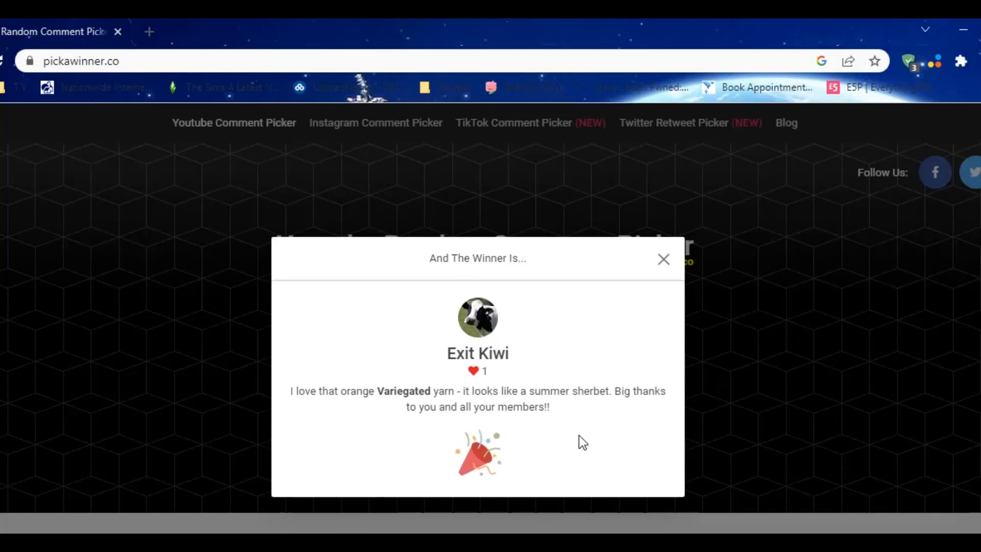
mouse_move(653, 384)
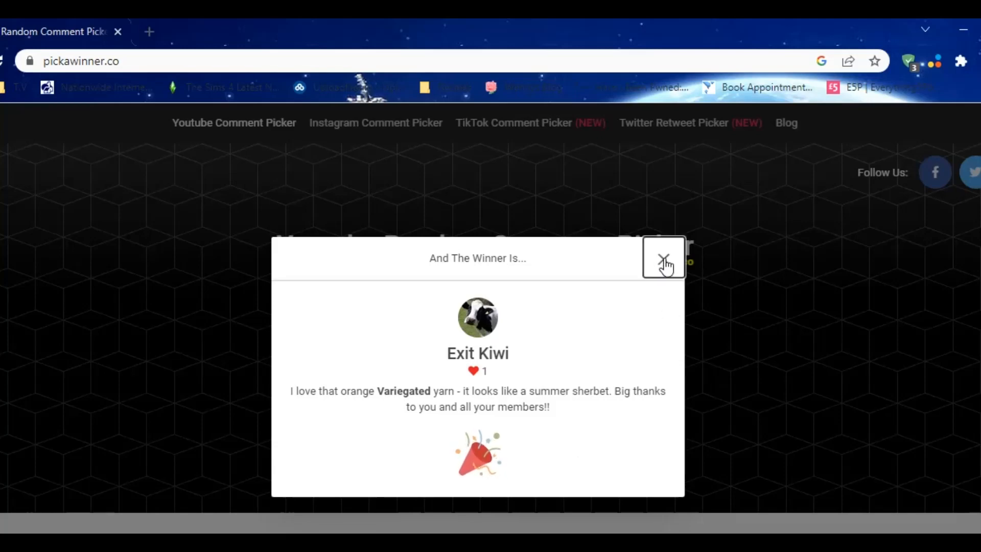
left_click(664, 257)
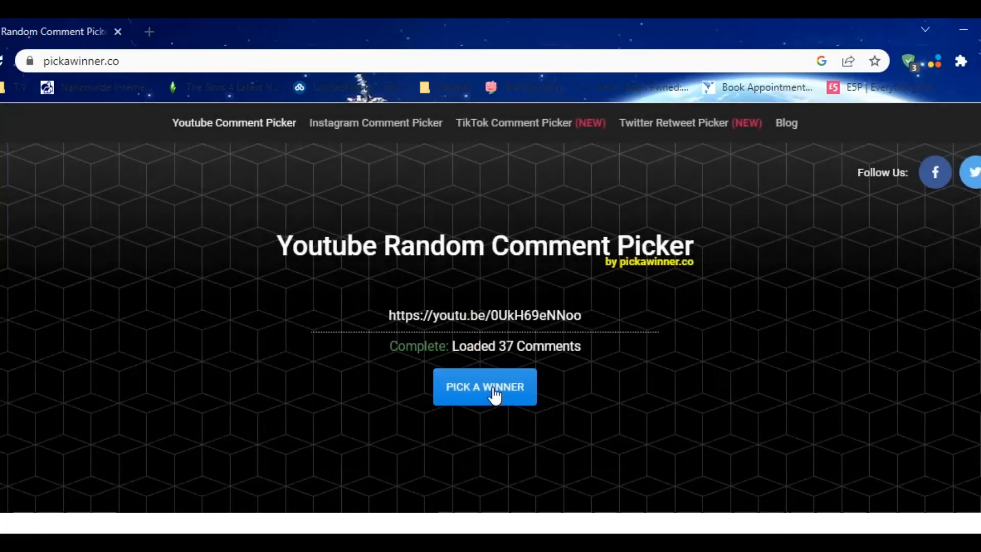
left_click(484, 387)
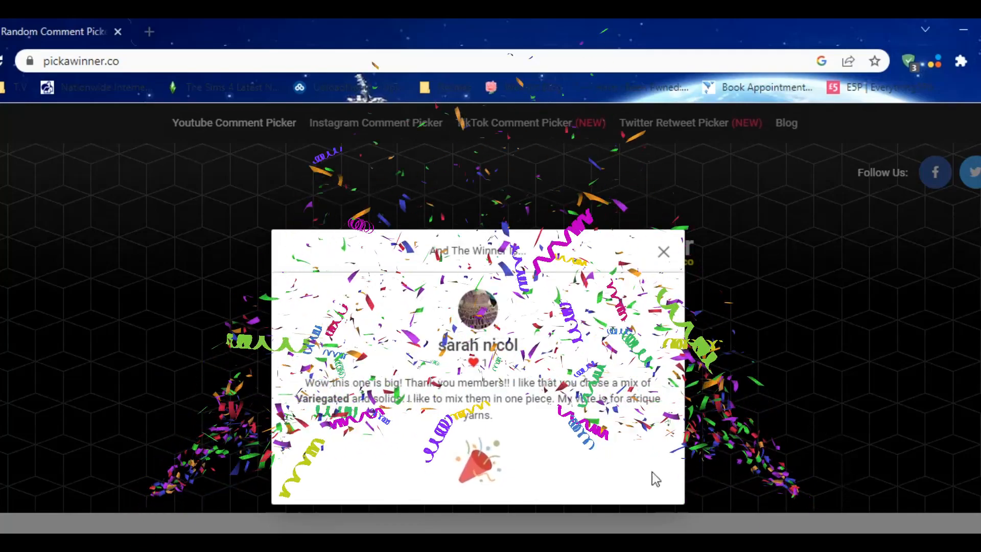